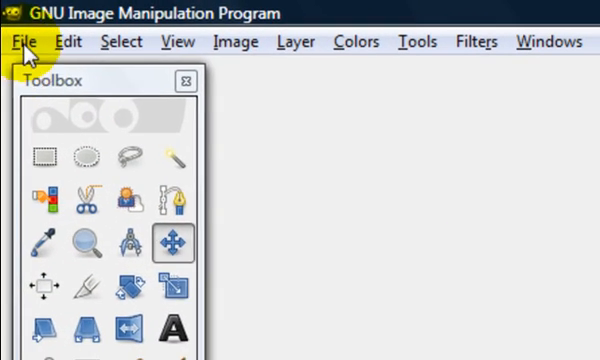
# Open barack-obama.jpg from its folder via File > Open
pyautogui.click(20, 40)
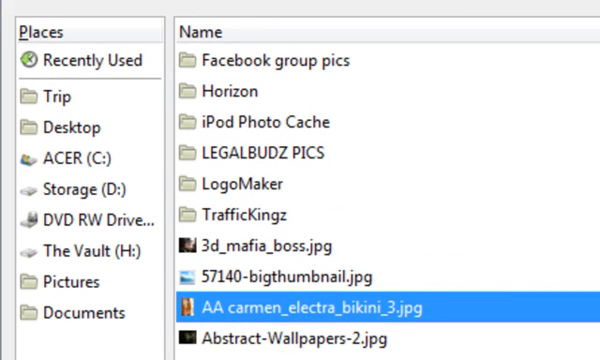
pyautogui.click(60, 96)
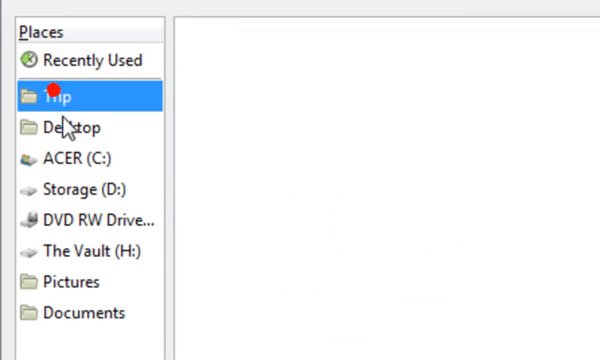
pyautogui.click(56, 96)
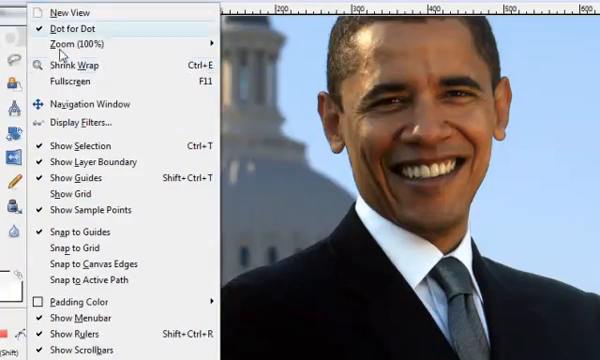
# Adjust the photo's display before tracing Obama's outline with Scissors Select
pyautogui.click(62, 44)
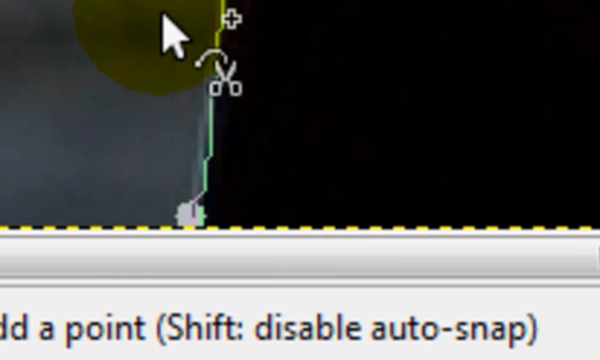
pyautogui.moveTo(210, 216)
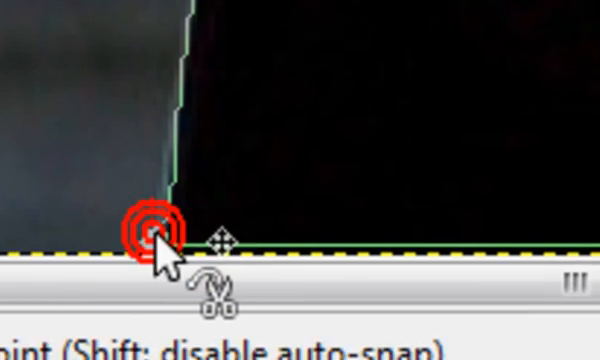
pyautogui.rightClick(160, 240)
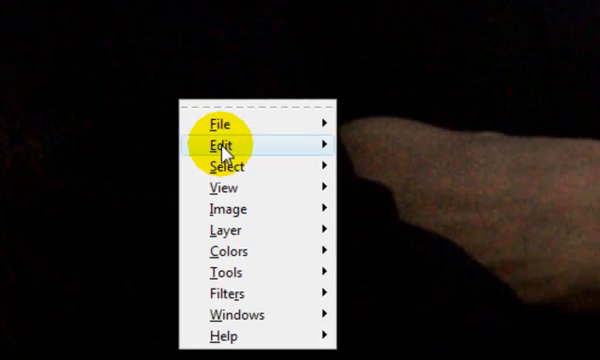
pyautogui.click(210, 144)
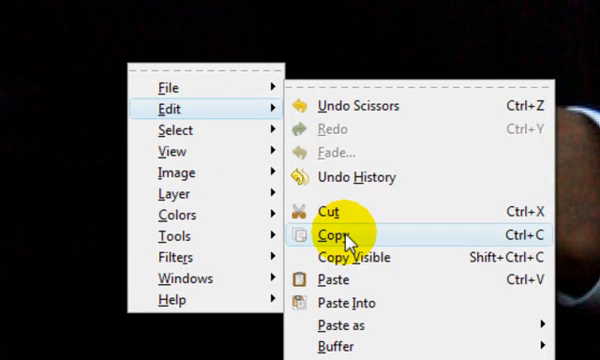
pyautogui.click(340, 236)
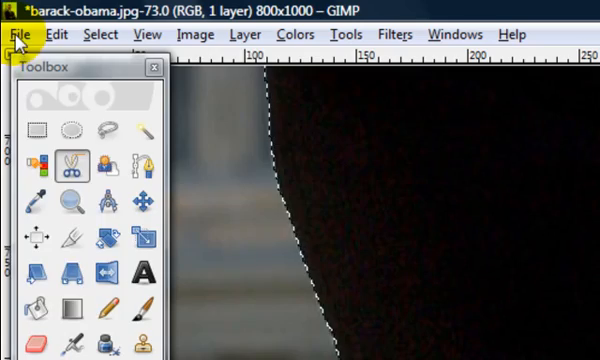
# Create a new blank image 1100 by 1000 pixels
pyautogui.click(14, 32)
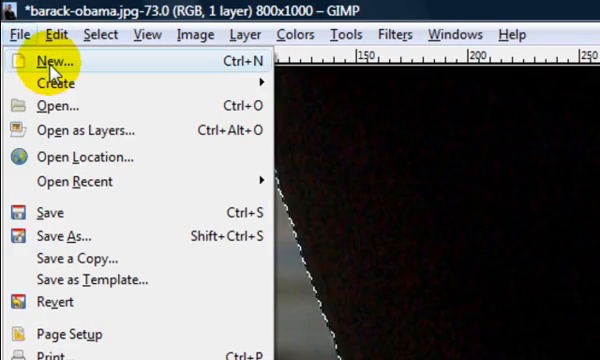
pyautogui.click(48, 62)
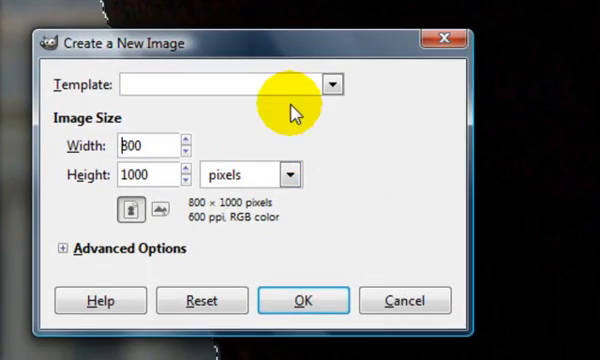
pyautogui.moveTo(190, 144)
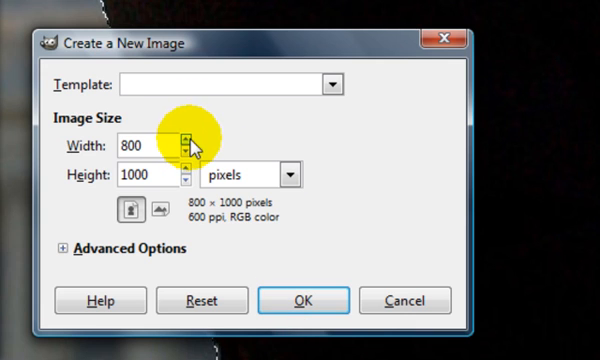
pyautogui.click(188, 140)
pyautogui.write('111')
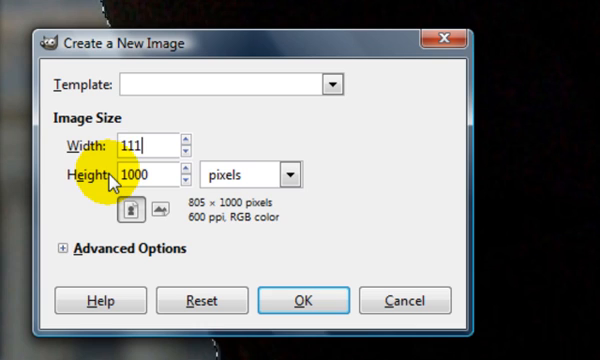
pyautogui.click(180, 136)
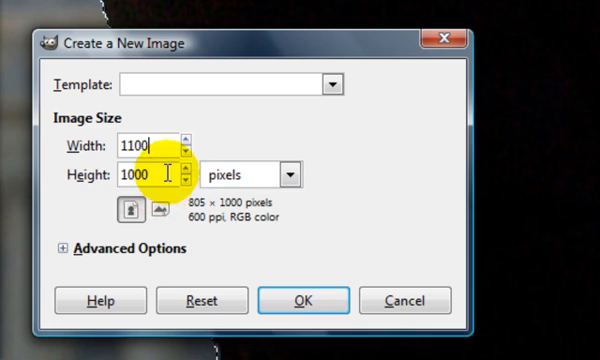
pyautogui.click(304, 300)
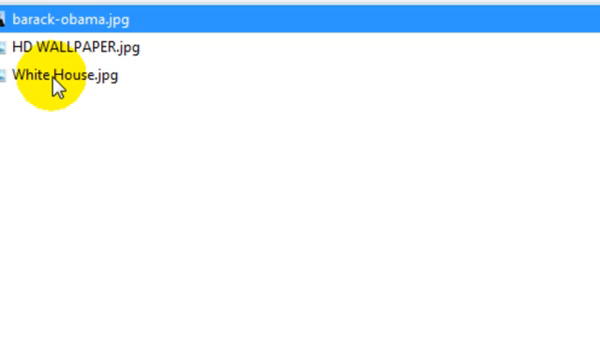
# Load HD WALLPAPER.jpg as a layer, paste the Obama cutout, position it and make it a new layer
pyautogui.click(66, 76)
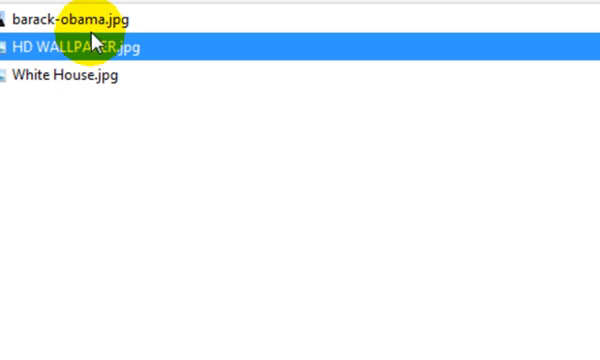
pyautogui.moveTo(70, 72)
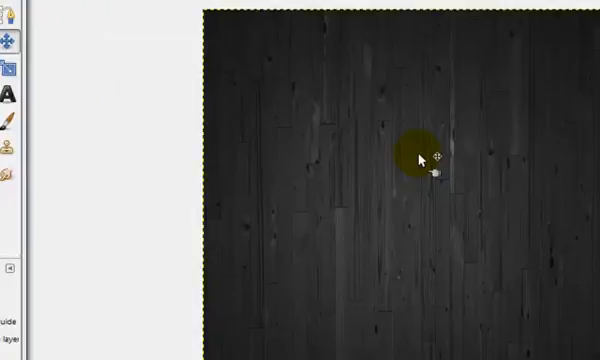
pyautogui.rightClick(262, 170)
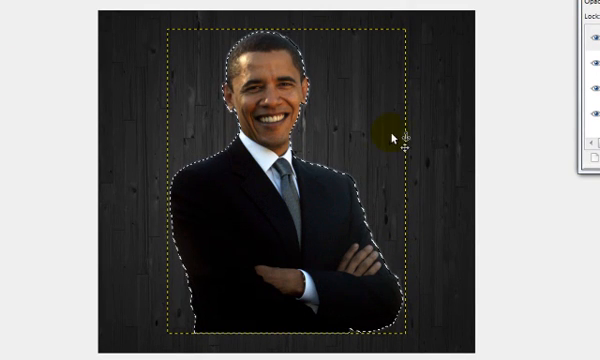
pyautogui.moveTo(400, 136); pyautogui.dragTo(196, 176)
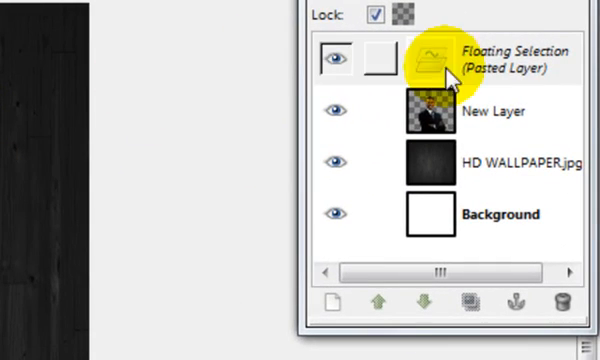
pyautogui.rightClick(430, 56)
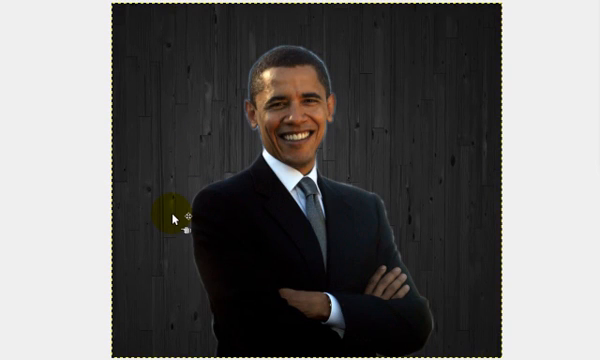
pyautogui.moveTo(310, 58)
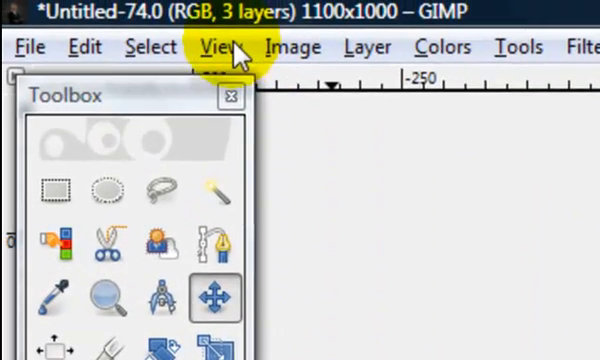
# Zoom the composite to 200% to work on the cutout edge
pyautogui.click(214, 46)
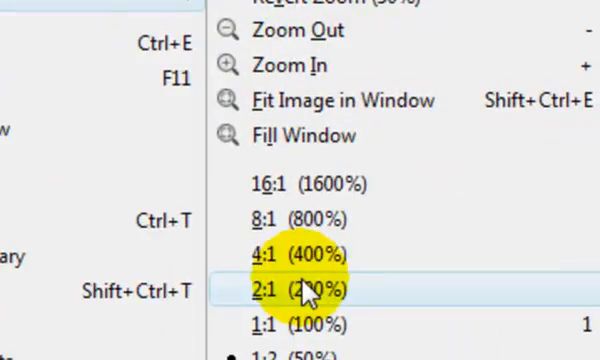
pyautogui.click(300, 290)
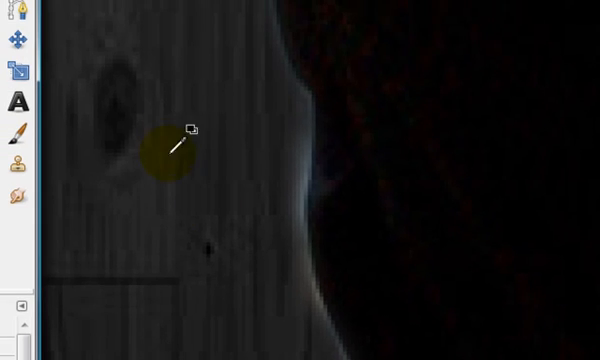
pyautogui.moveTo(360, 100)
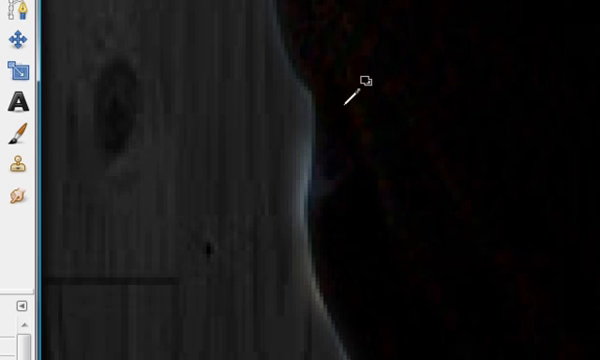
pyautogui.click(372, 100)
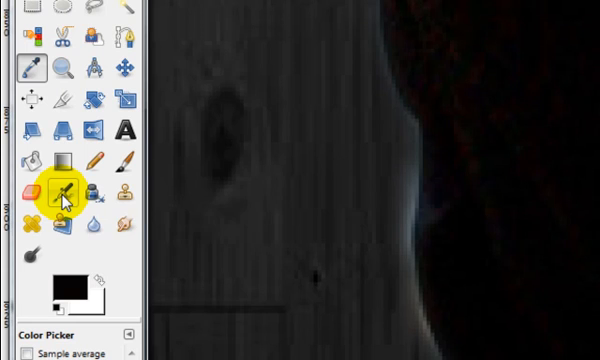
# Airbrush softly along the dark edge beside the head, then shrink the brush scale
pyautogui.click(60, 190)
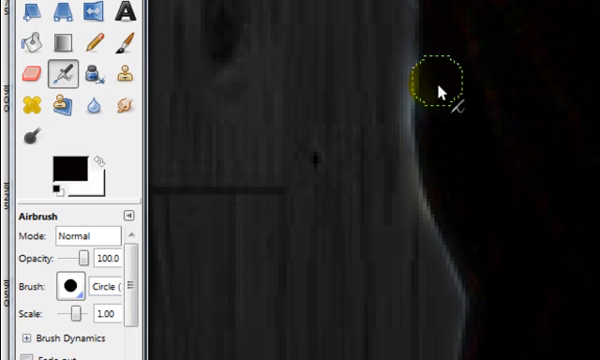
pyautogui.moveTo(444, 76); pyautogui.dragTo(464, 290)
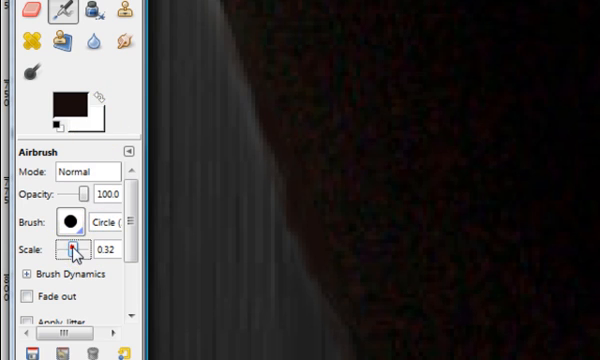
pyautogui.moveTo(78, 244); pyautogui.dragTo(96, 244)
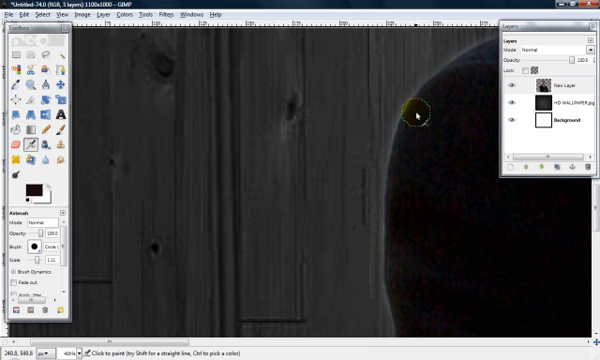
# Airbrush along the hairline and head outline, then fit the whole image in view
pyautogui.moveTo(416, 114); pyautogui.dragTo(400, 290)
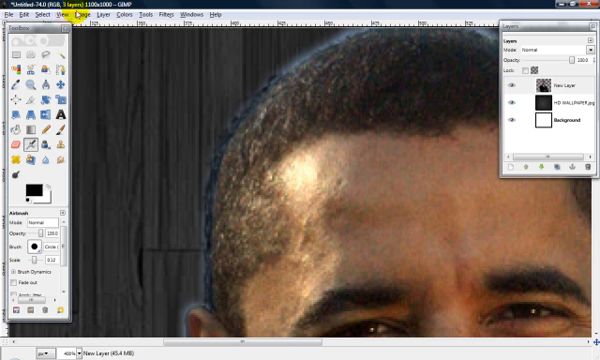
pyautogui.click(78, 14)
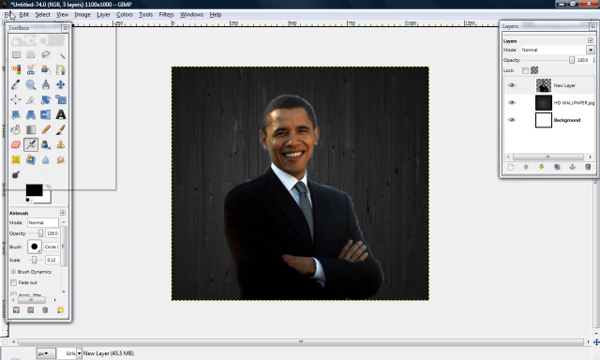
# Bring up the Create a New Image dialog over the finished composite
pyautogui.click(16, 16)
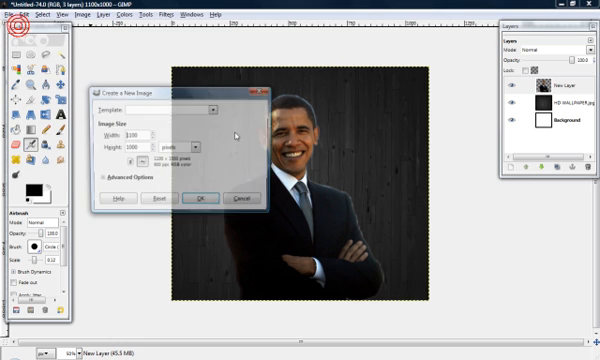
# Create the new blank canvas and start Open as Layers to add pictures
pyautogui.click(266, 198)
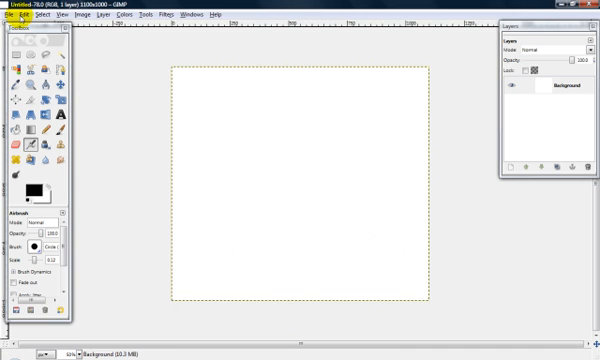
pyautogui.click(12, 12)
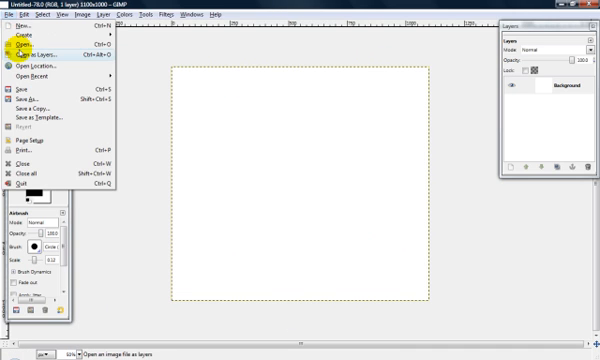
pyautogui.click(24, 44)
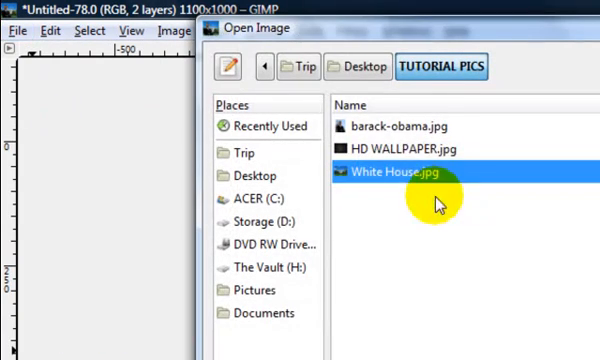
# Browse from the Trip folder into Downloads to find the FreeSiteHelp logo
pyautogui.click(300, 66)
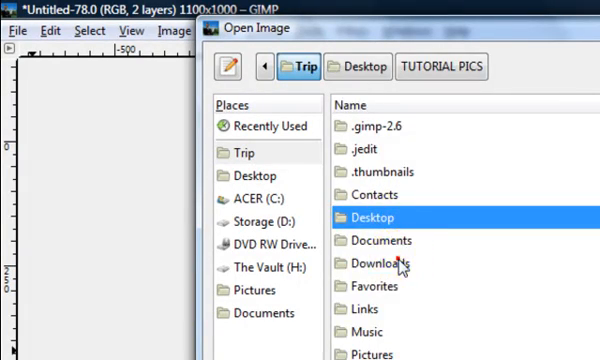
pyautogui.doubleClick(376, 262)
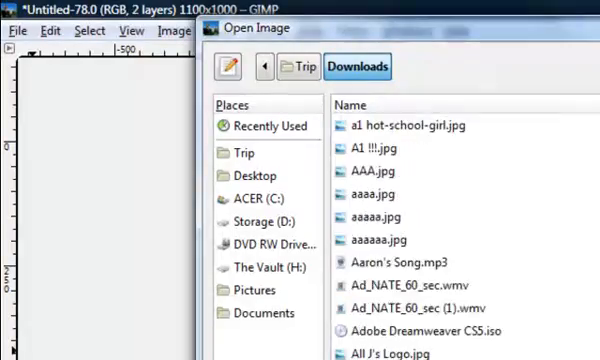
pyautogui.scroll(-3)
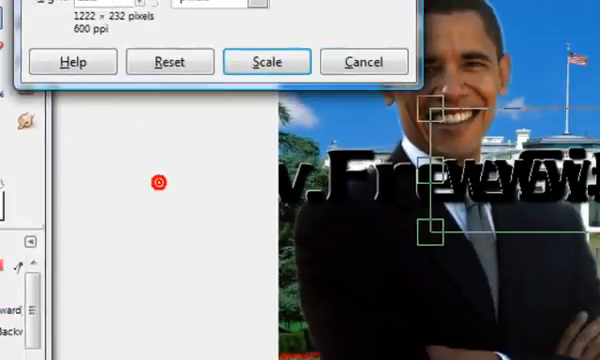
pyautogui.click(260, 60)
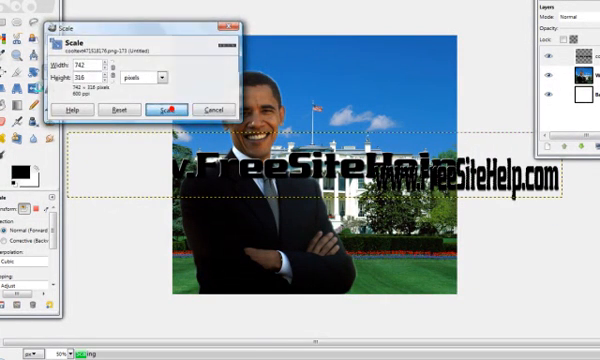
pyautogui.click(170, 108)
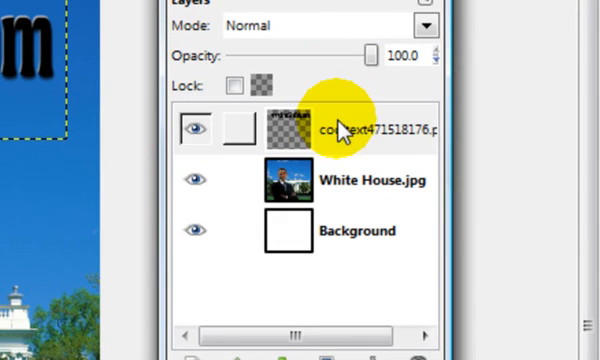
# Merge the visible layers into one flattened image from the Layers panel menu
pyautogui.rightClick(340, 130)
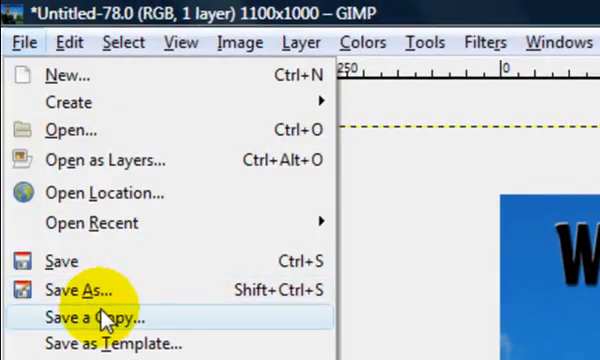
# Save a copy of the merged image as a JPEG named Obama
pyautogui.click(92, 316)
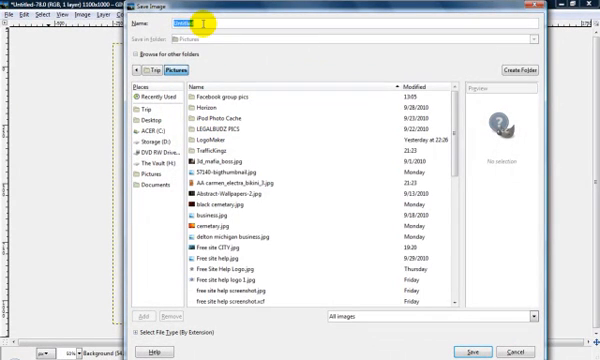
pyautogui.write('Obama')
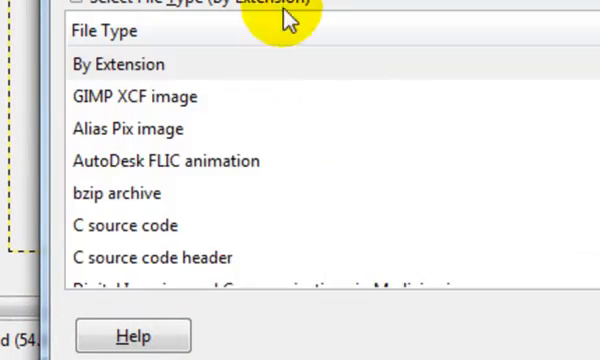
pyautogui.scroll(-3)
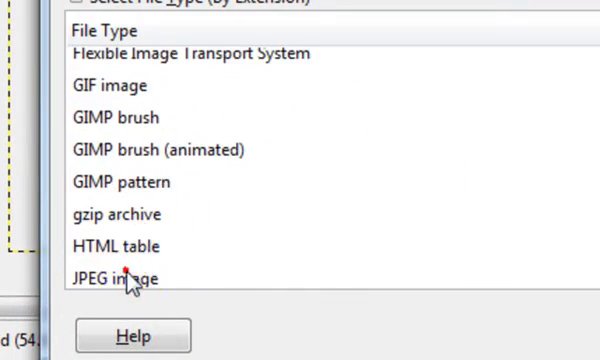
pyautogui.click(120, 276)
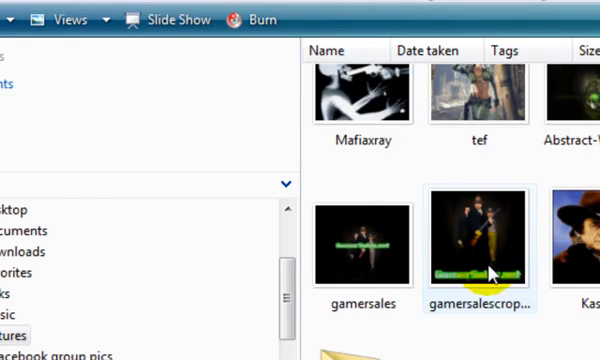
# Locate and view the saved Obama picture in Windows Photo Gallery
pyautogui.scroll(-3)
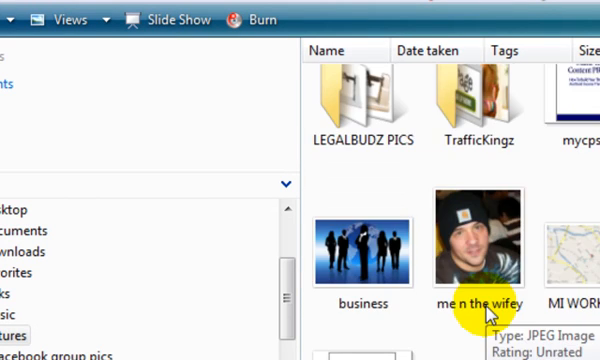
pyautogui.scroll(-3)
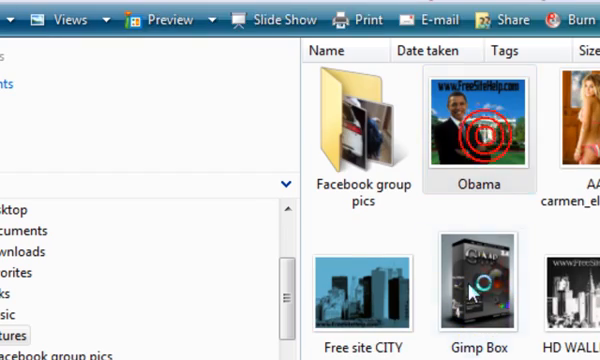
pyautogui.doubleClick(480, 124)
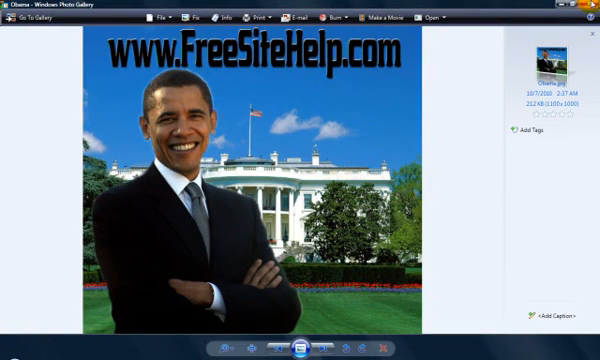